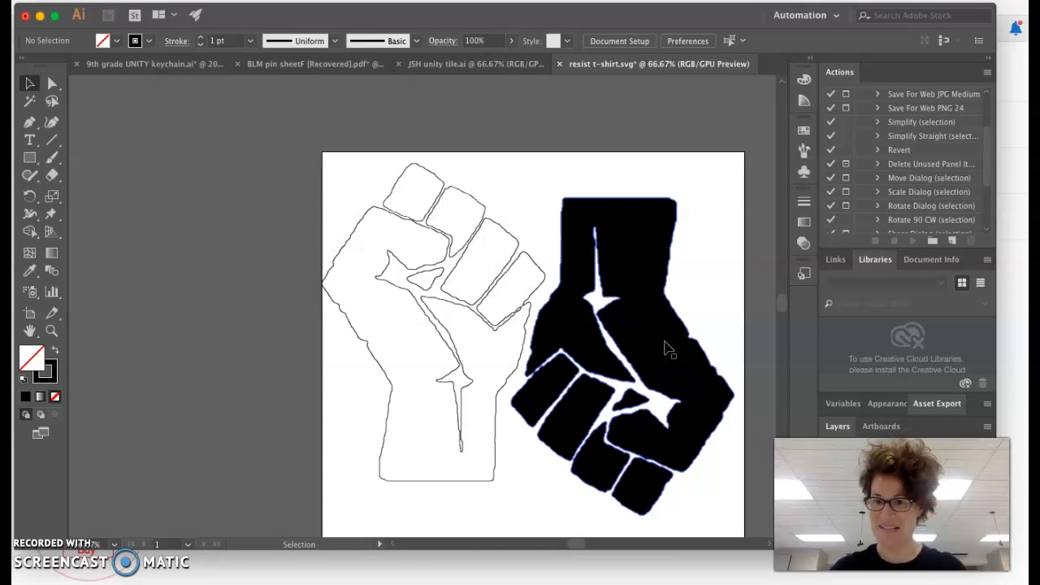
mouse_move(618, 317)
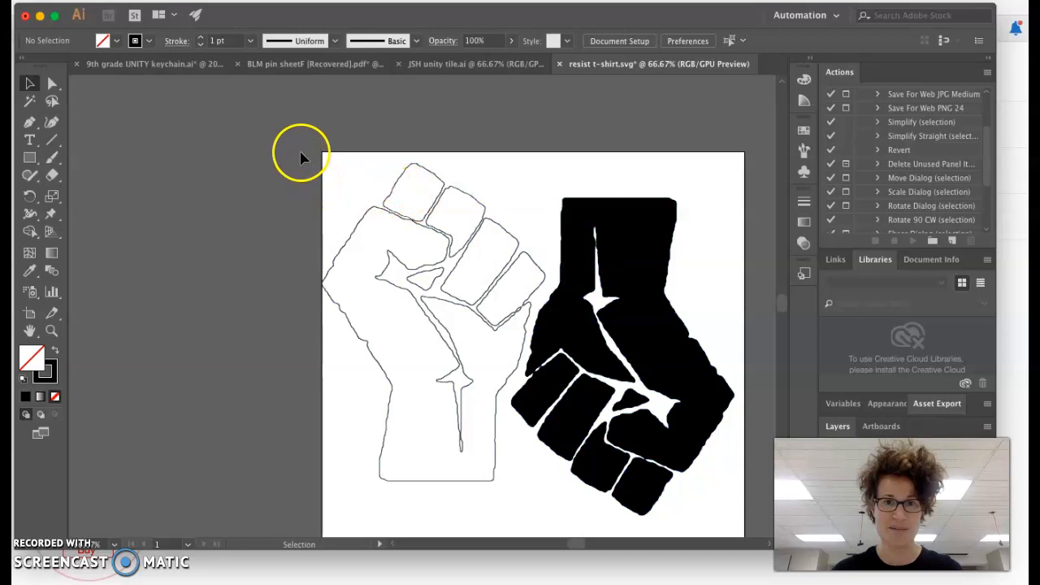
mouse_move(299, 160)
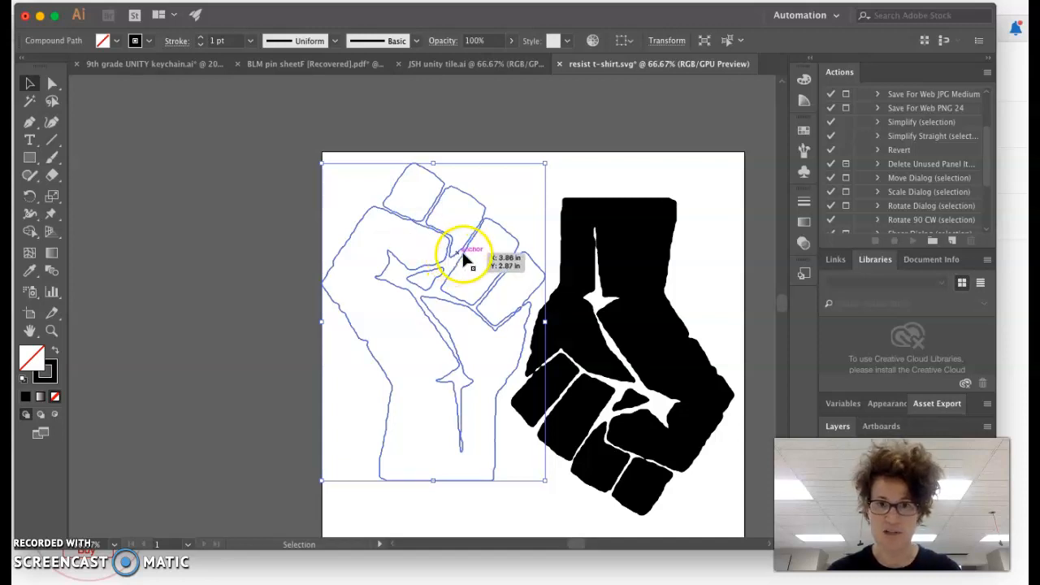
mouse_move(302, 416)
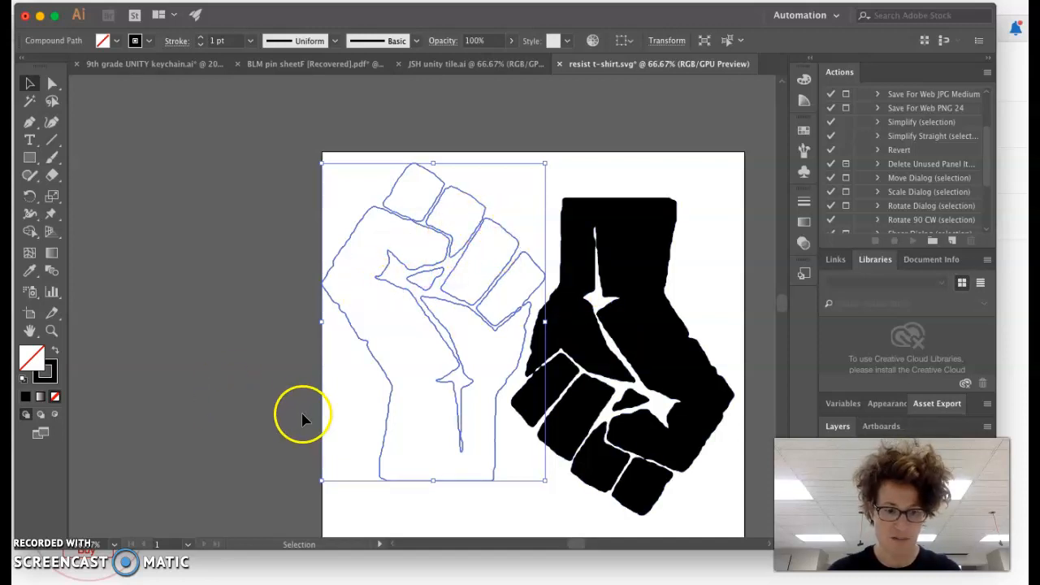
mouse_move(429, 349)
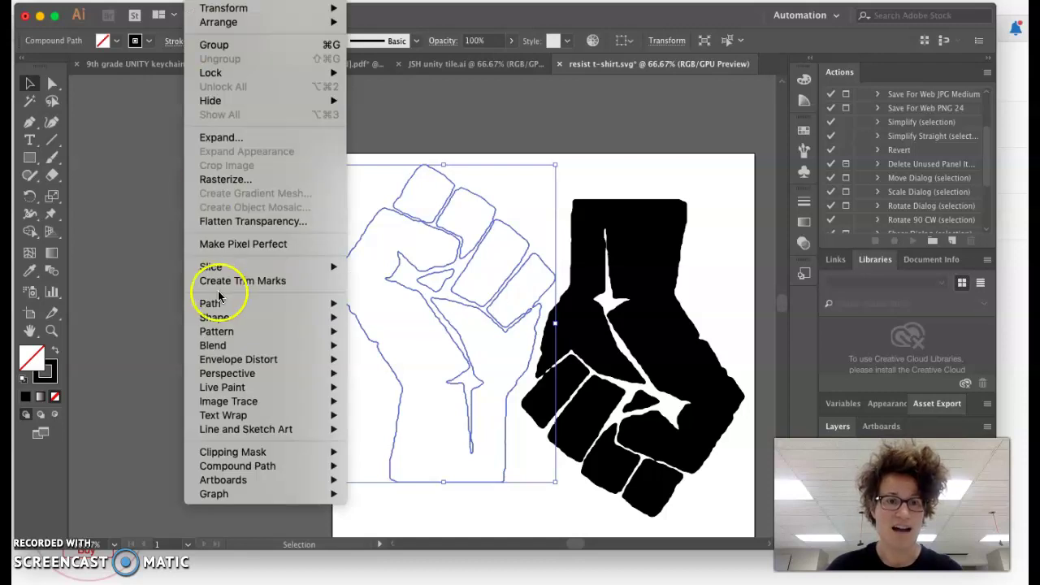
- Simplify the fist outline via Object > Path > Simplify with Curve Precision around 96%
click(210, 304)
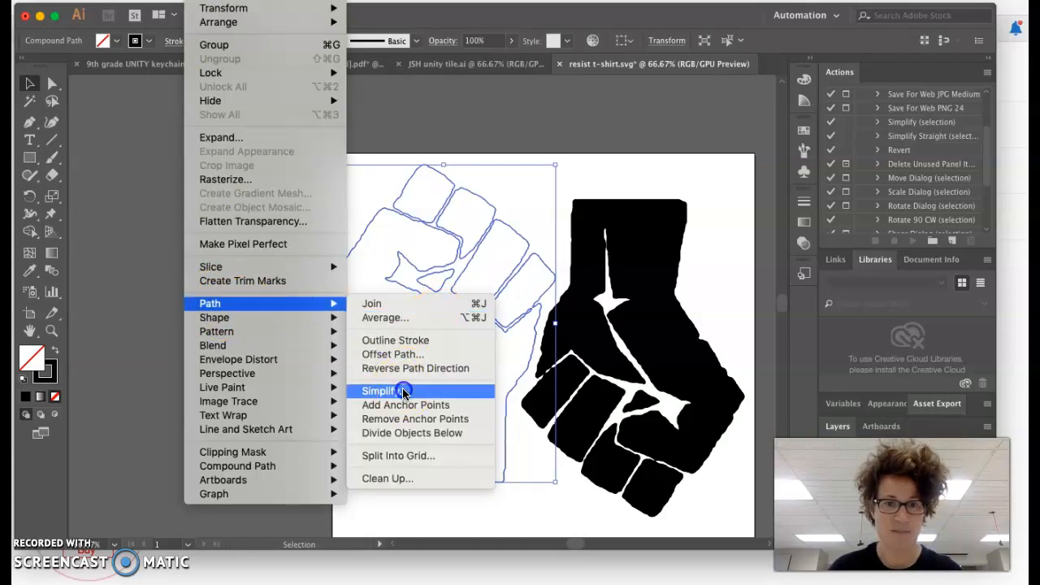
click(377, 390)
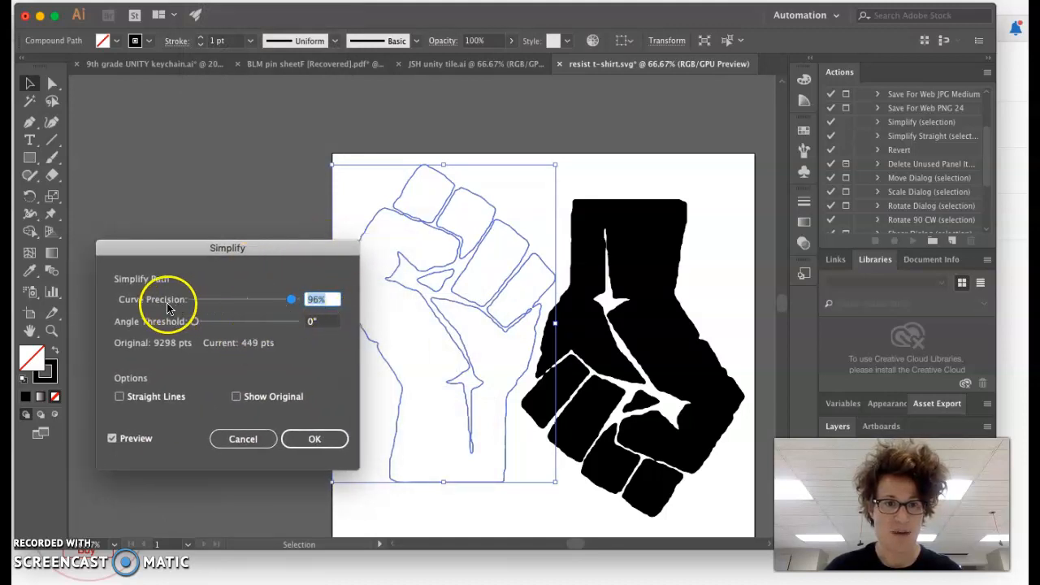
drag(291, 299, 215, 299)
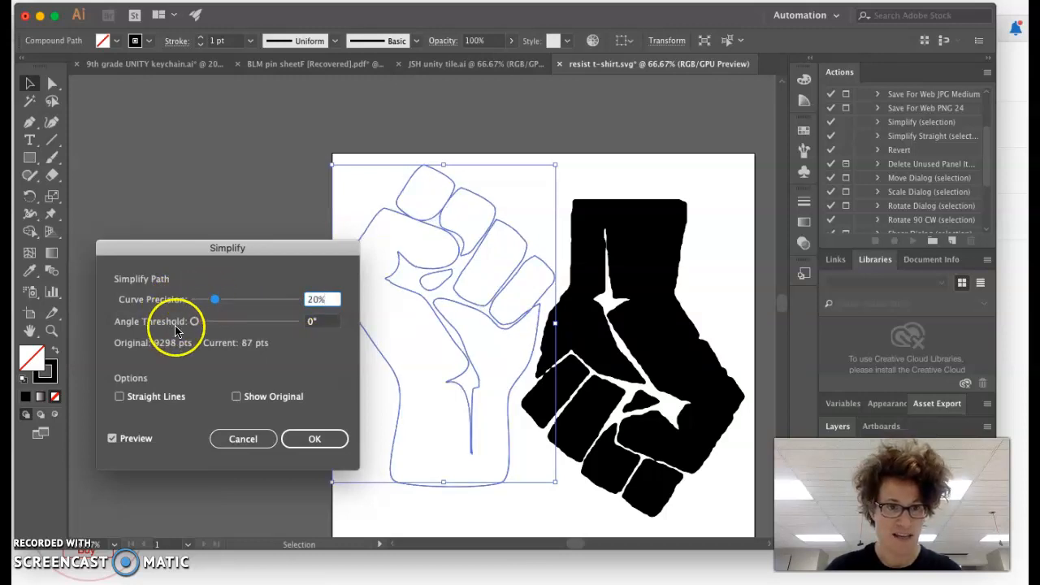
mouse_move(149, 349)
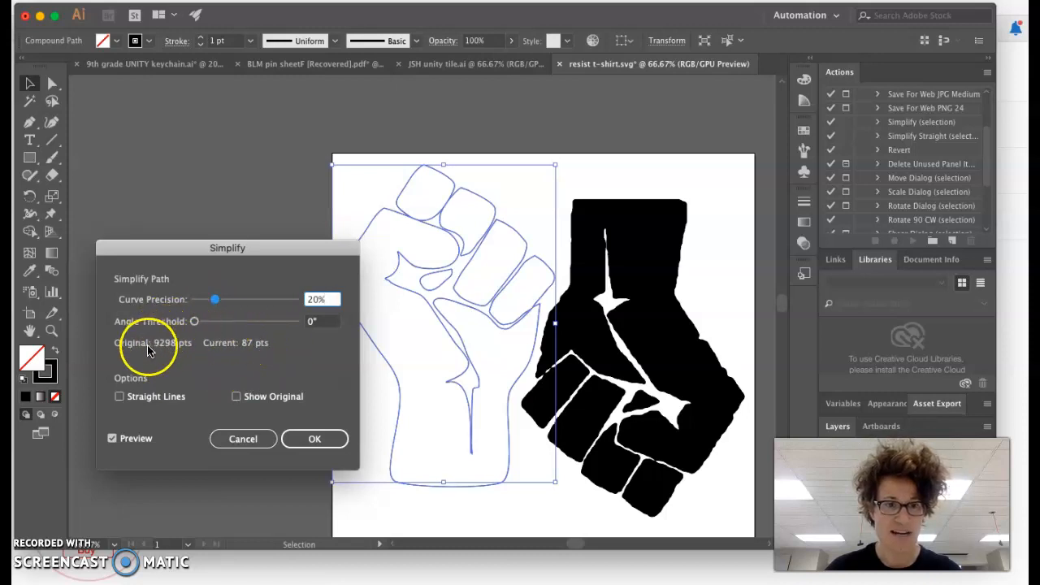
mouse_move(258, 343)
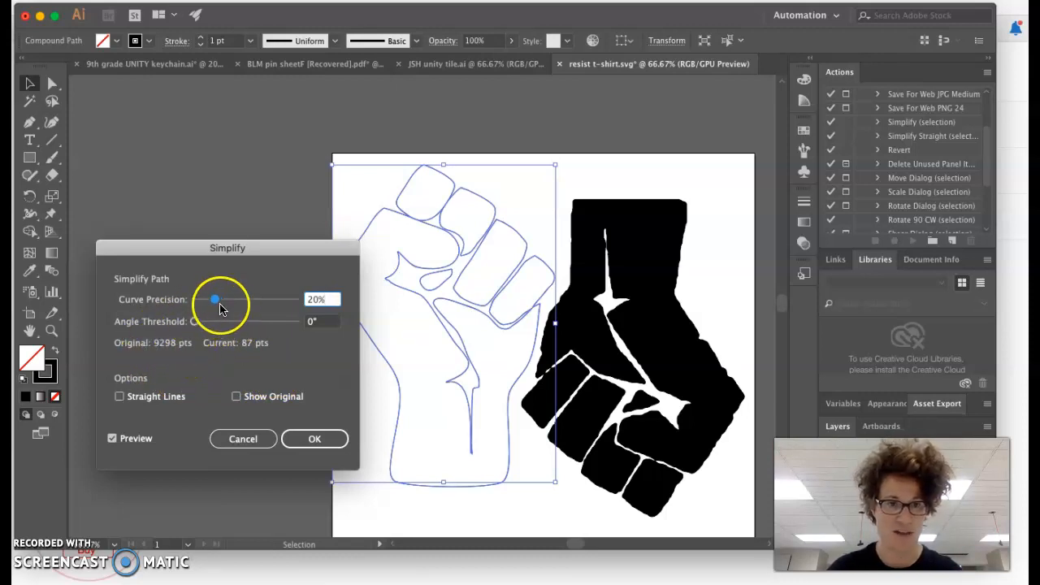
drag(215, 299, 291, 299)
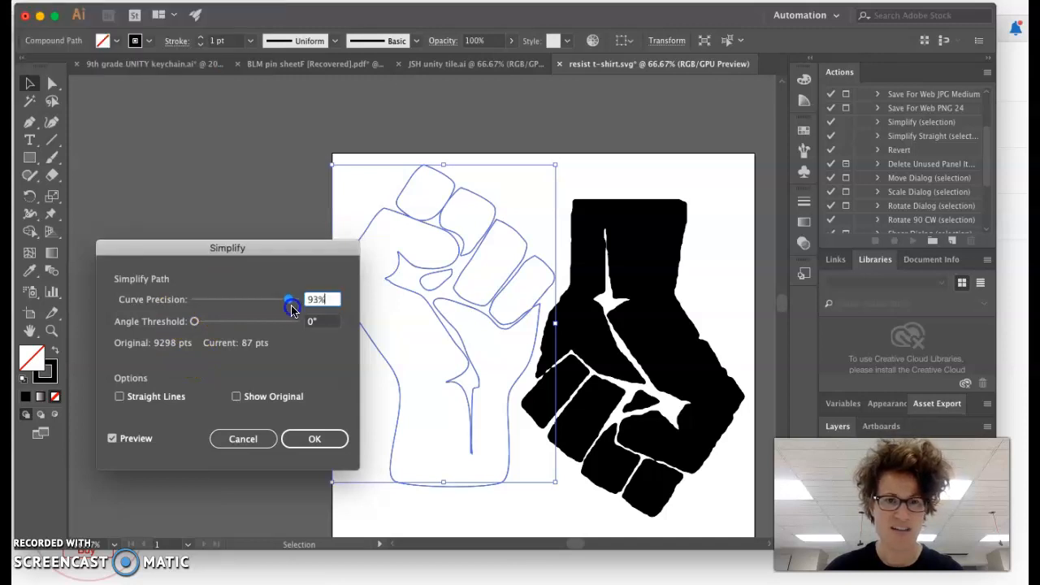
drag(289, 299, 293, 299)
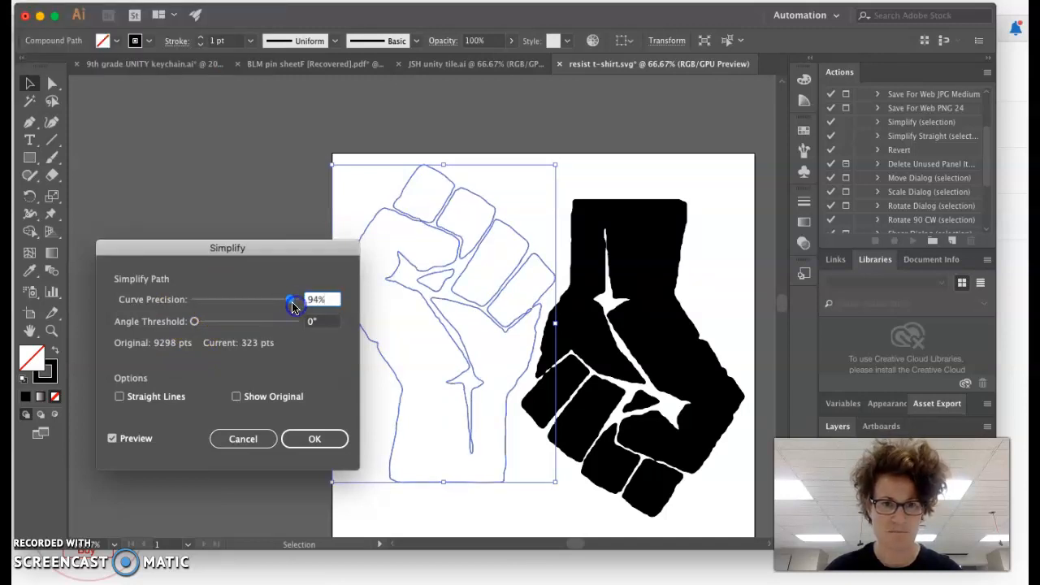
drag(291, 303, 296, 302)
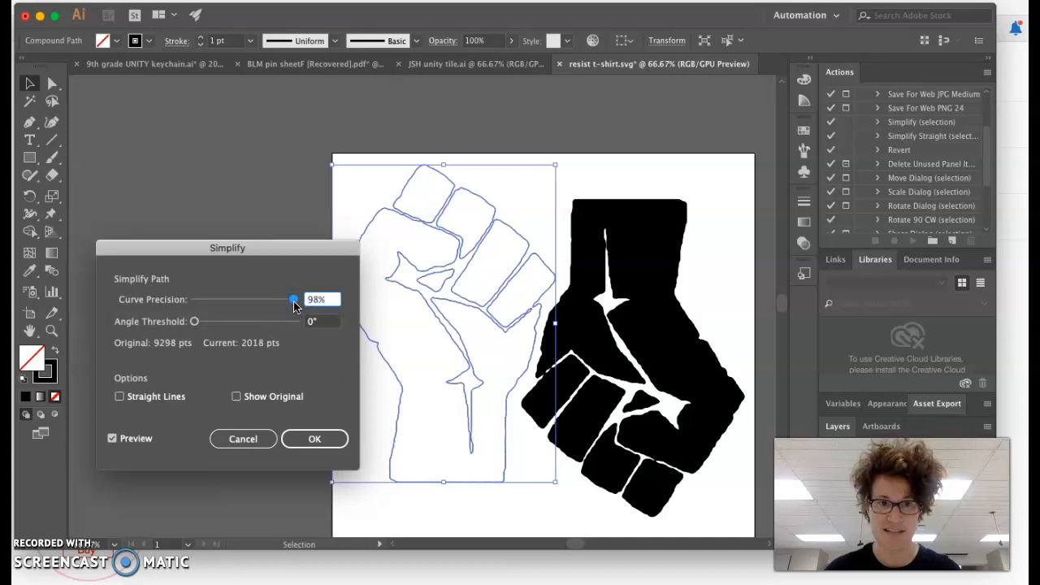
drag(294, 299, 293, 300)
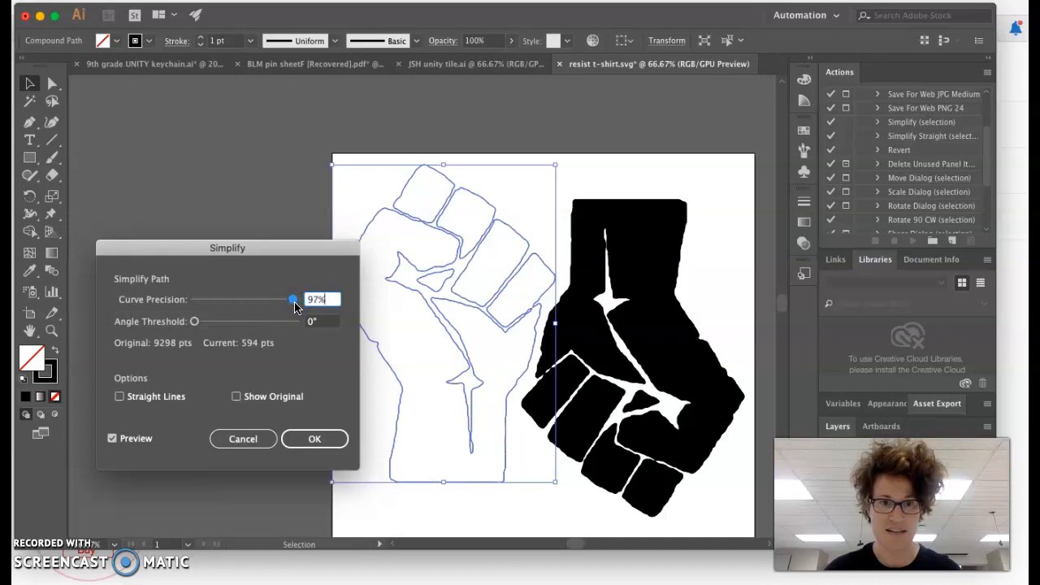
drag(294, 300, 292, 301)
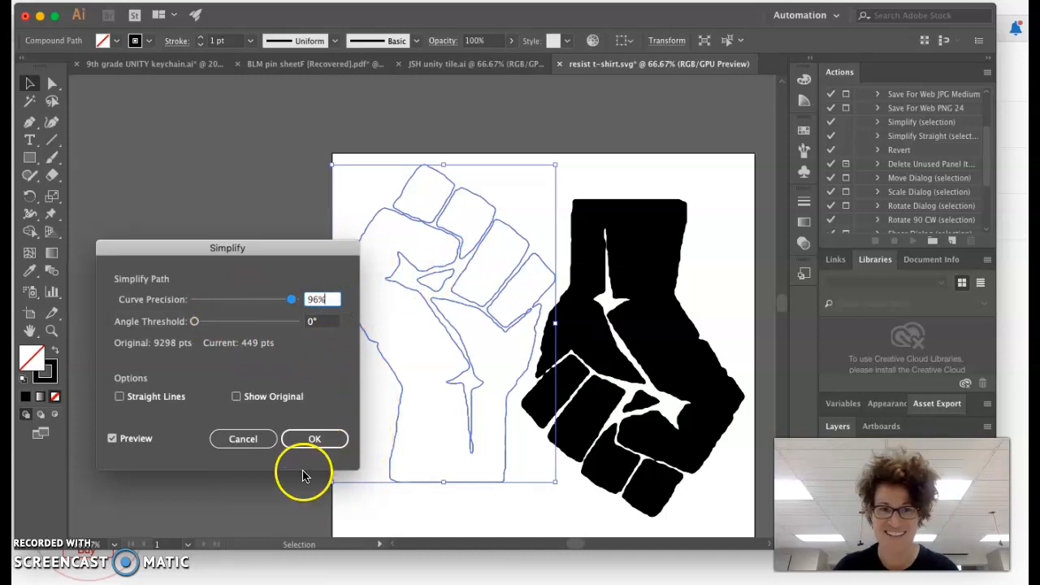
click(315, 439)
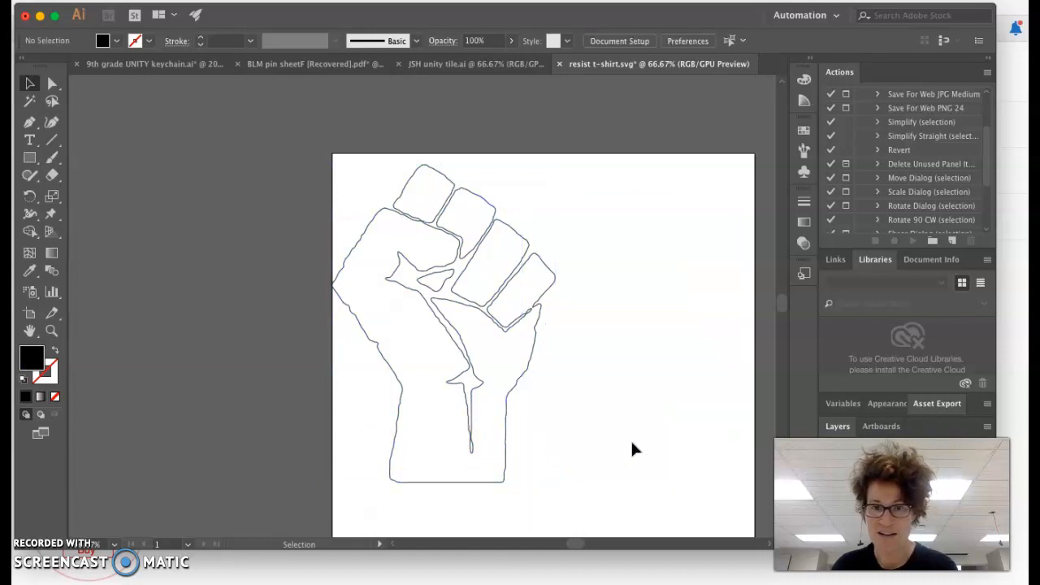
mouse_move(39, 145)
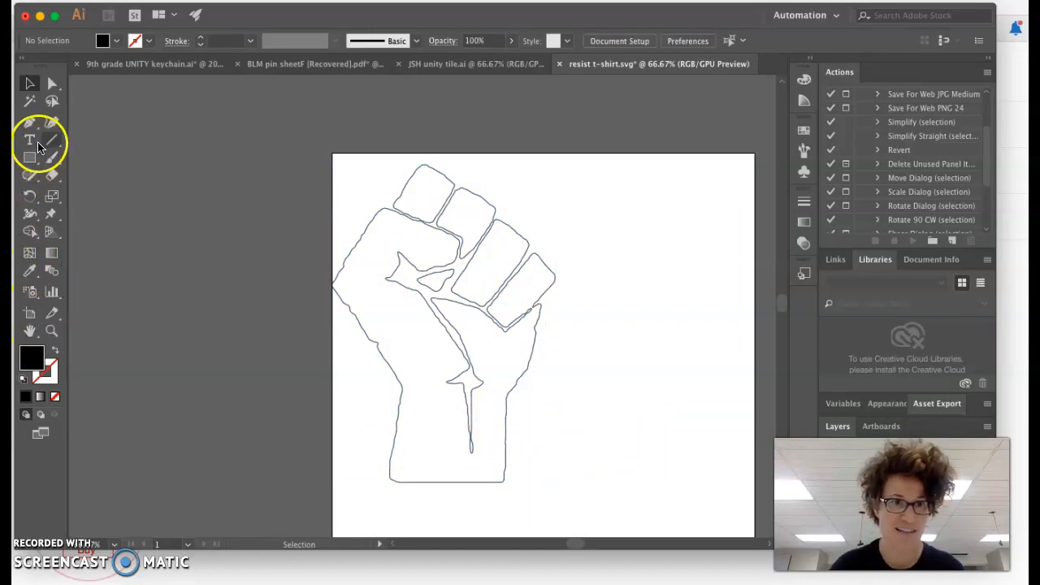
- Place the word RESIST at the top right and restyle it in a heavy bold typeface
click(30, 139)
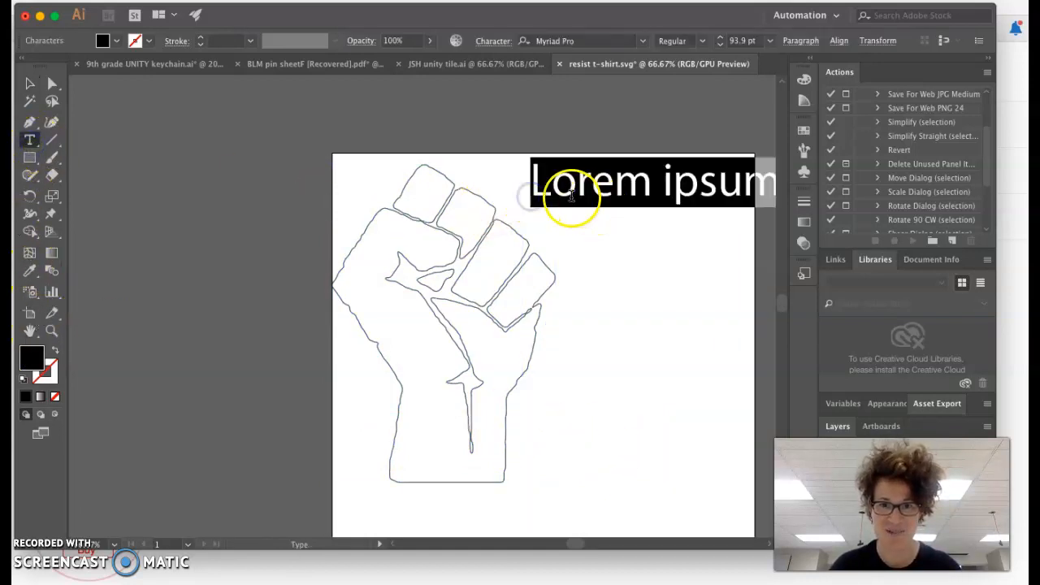
text(RESIST)
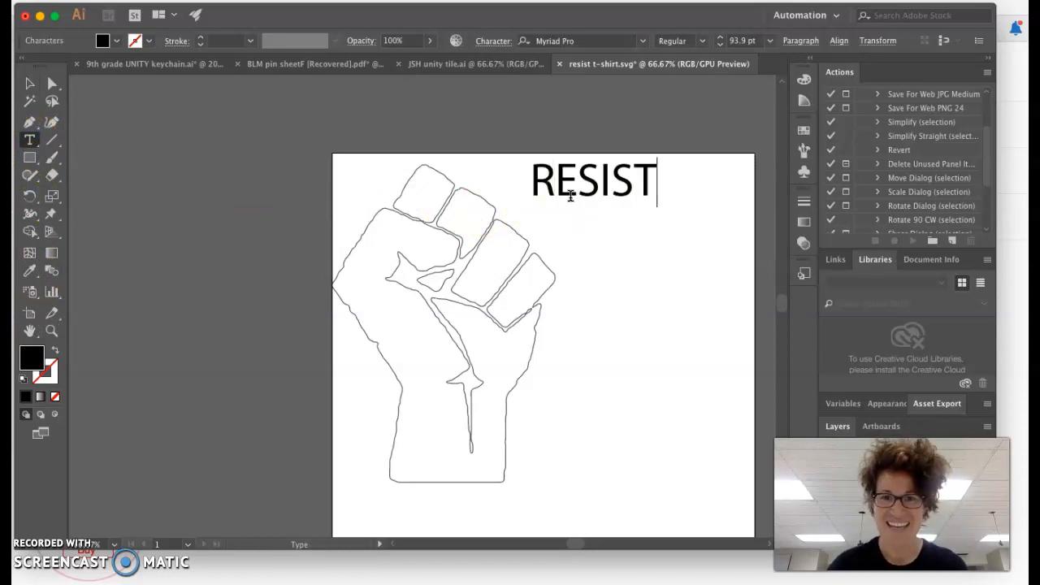
click(641, 39)
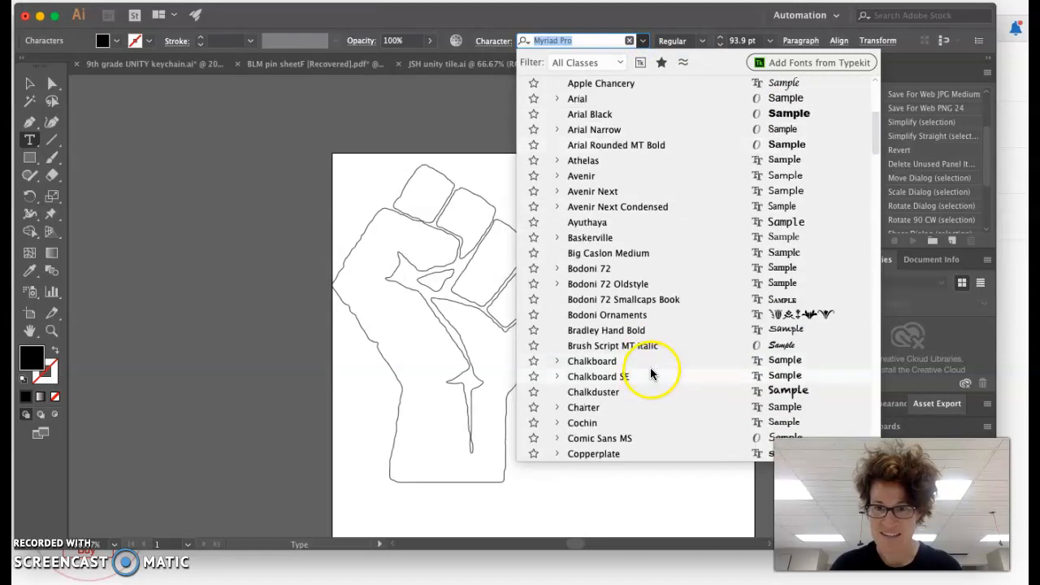
click(594, 454)
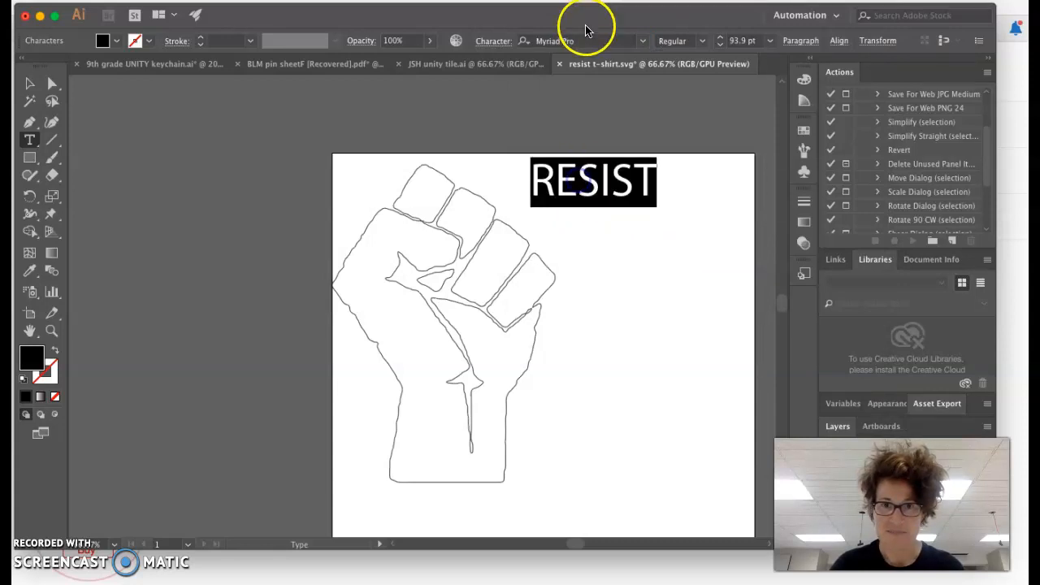
click(644, 41)
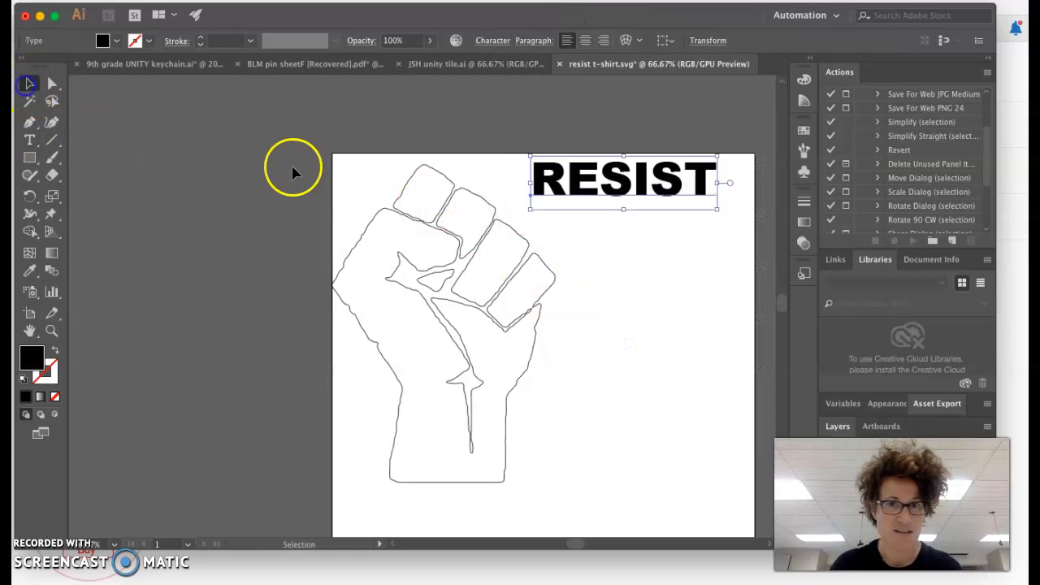
mouse_move(626, 212)
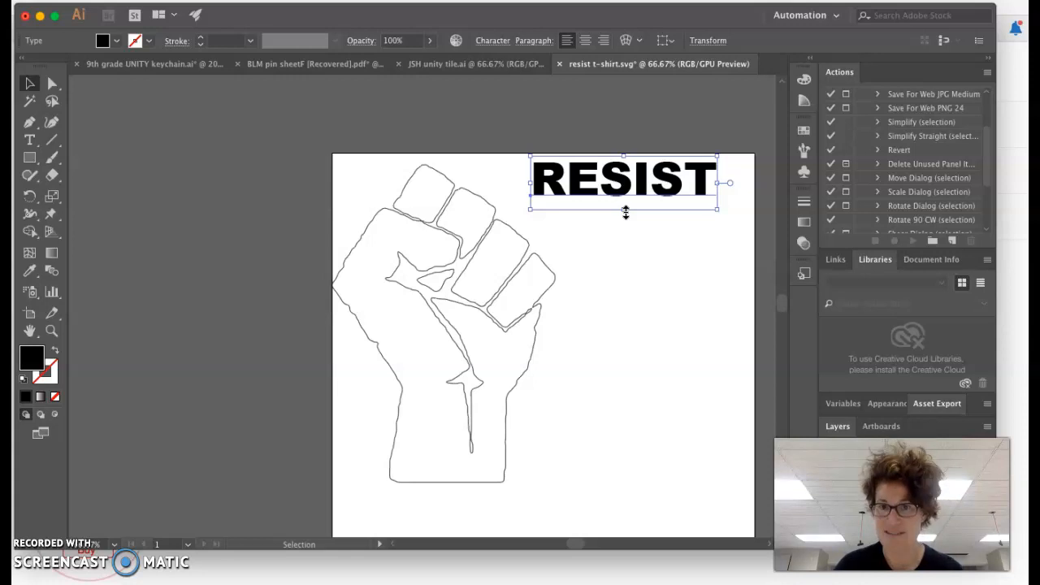
mouse_move(570, 203)
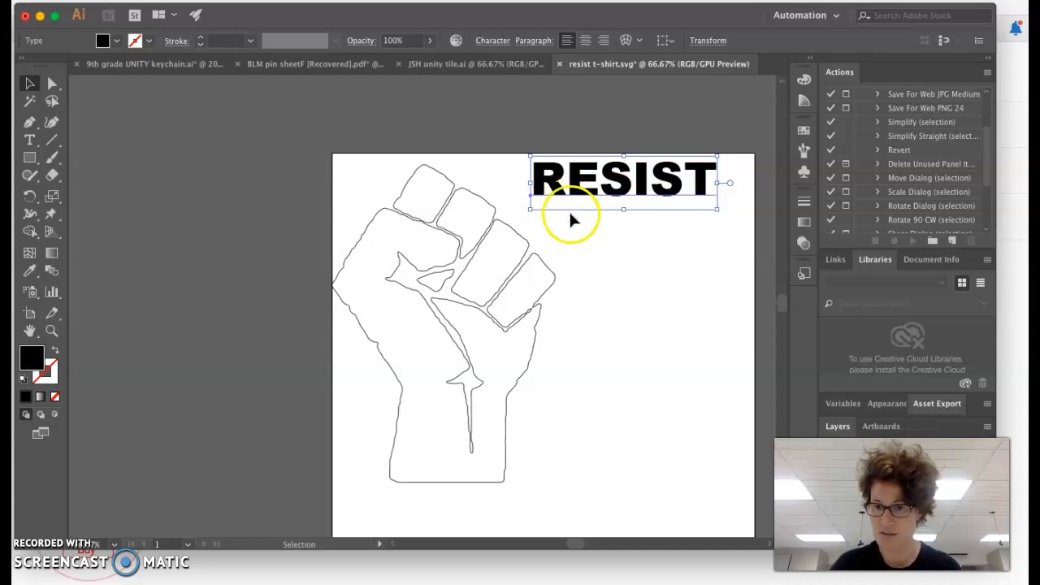
- Select the RESIST text so the object commands can be applied to it
double_click(637, 180)
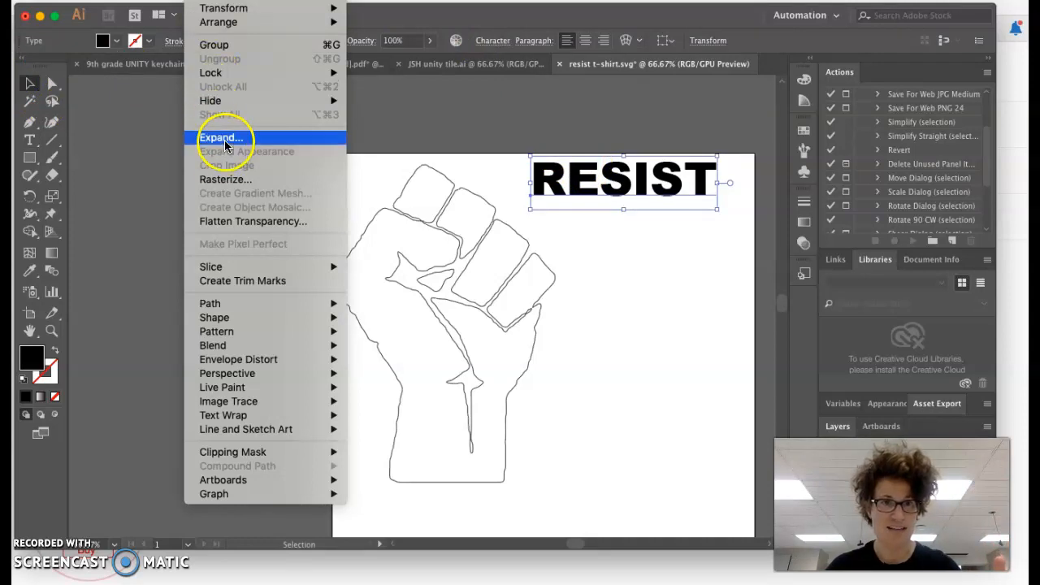
- Expand RESIST into filled shapes, then clear it so only the fist outline remains
click(221, 137)
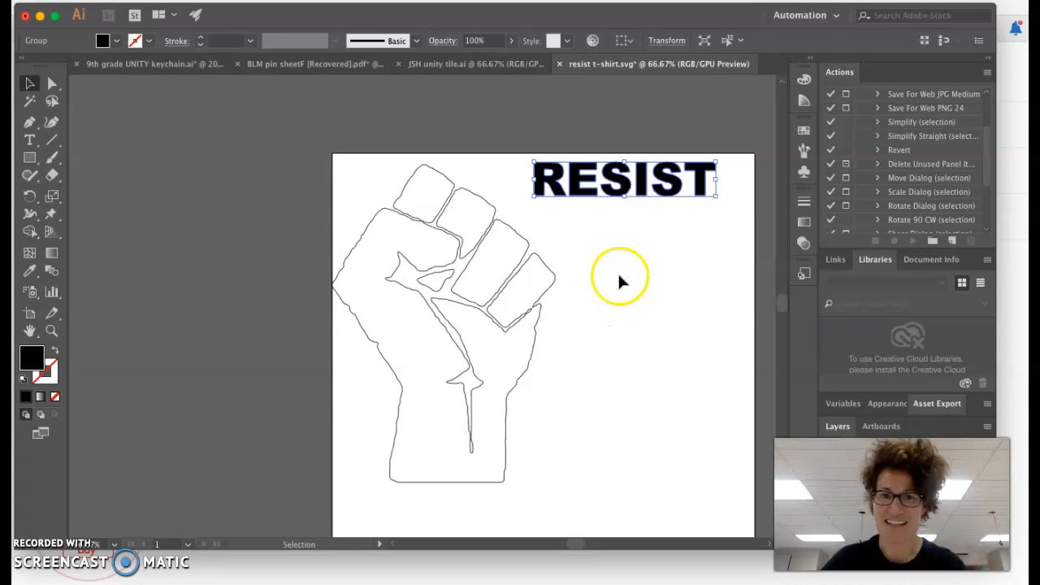
mouse_move(732, 227)
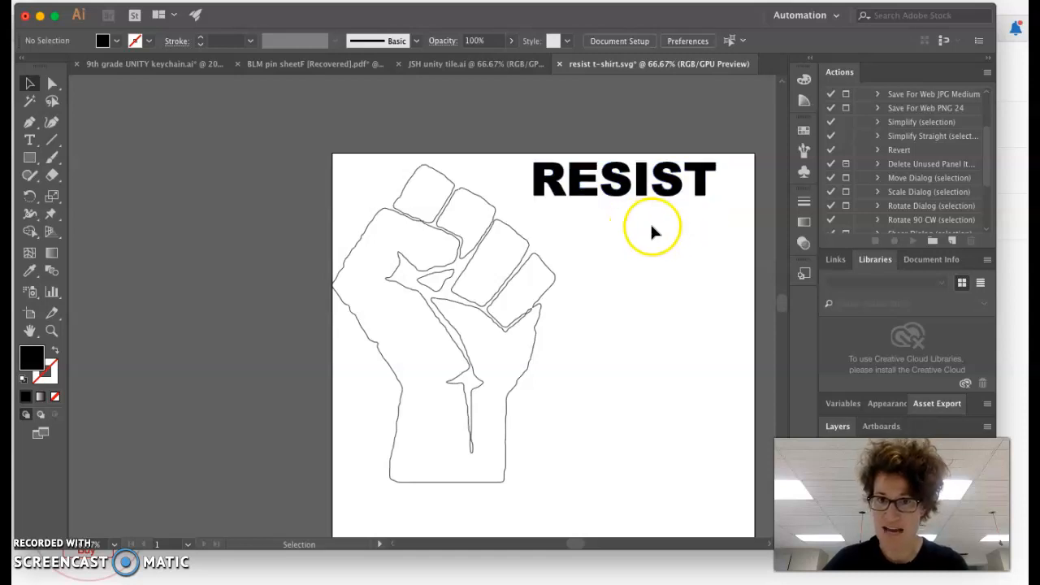
click(624, 179)
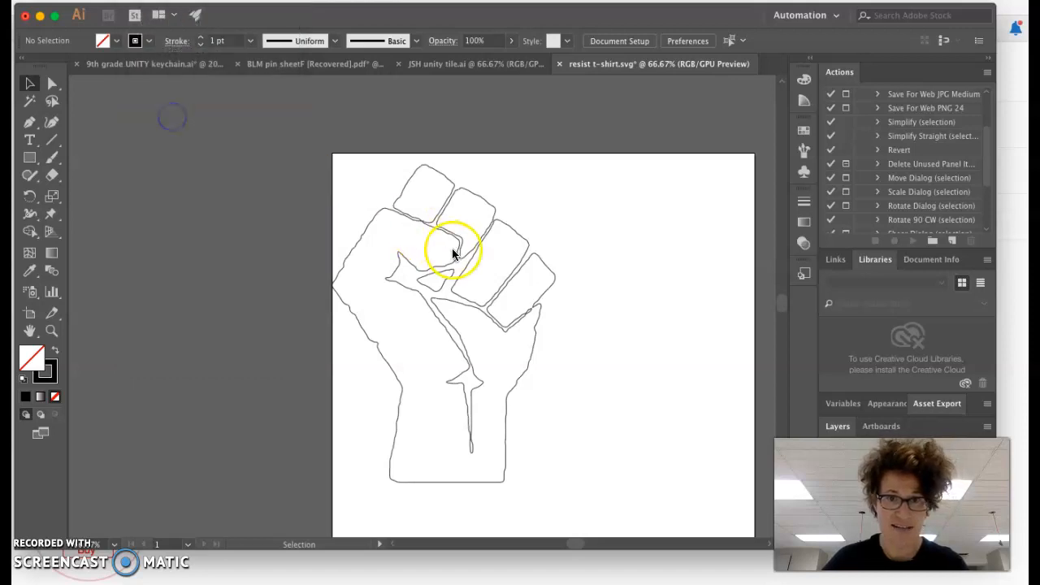
click(517, 380)
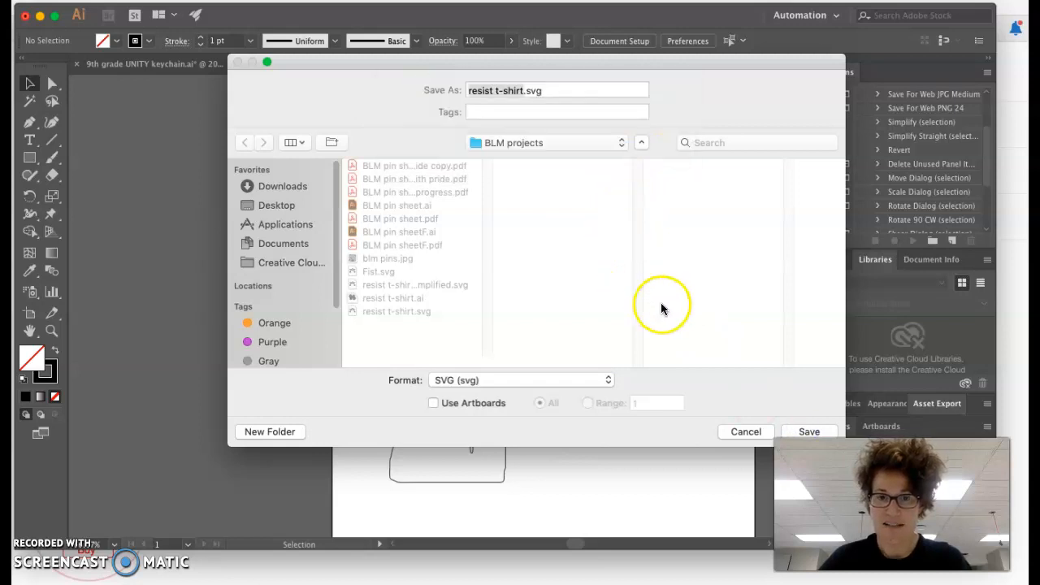
- Save the design as resist t-shirt.svg and confirm the SVG options
click(810, 432)
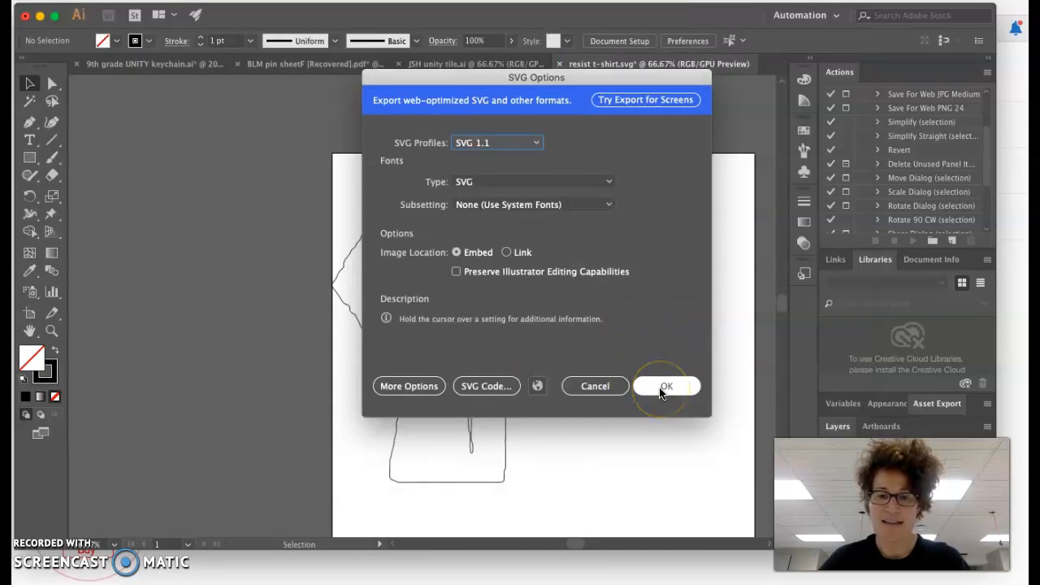
click(665, 386)
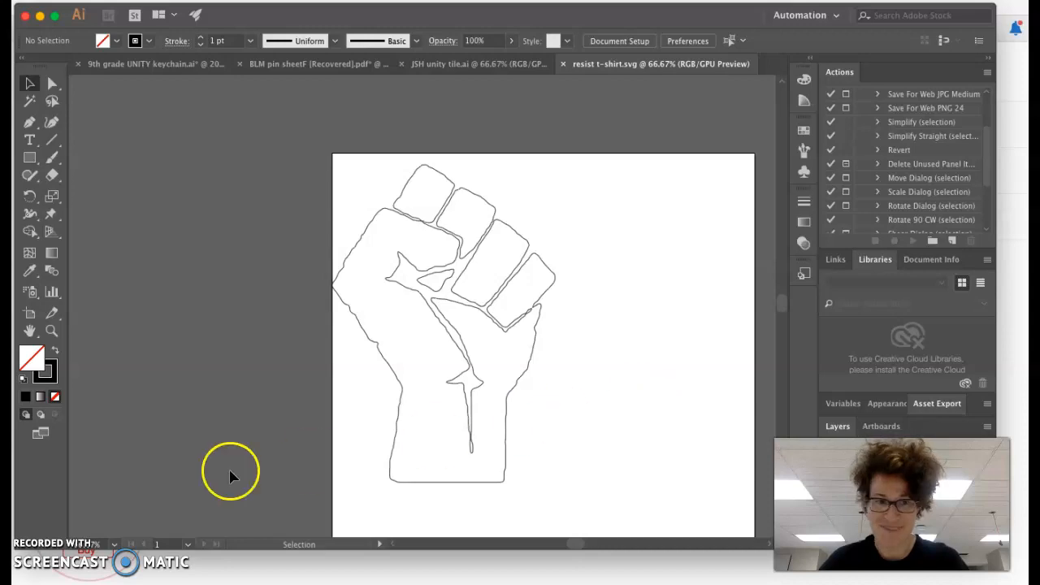